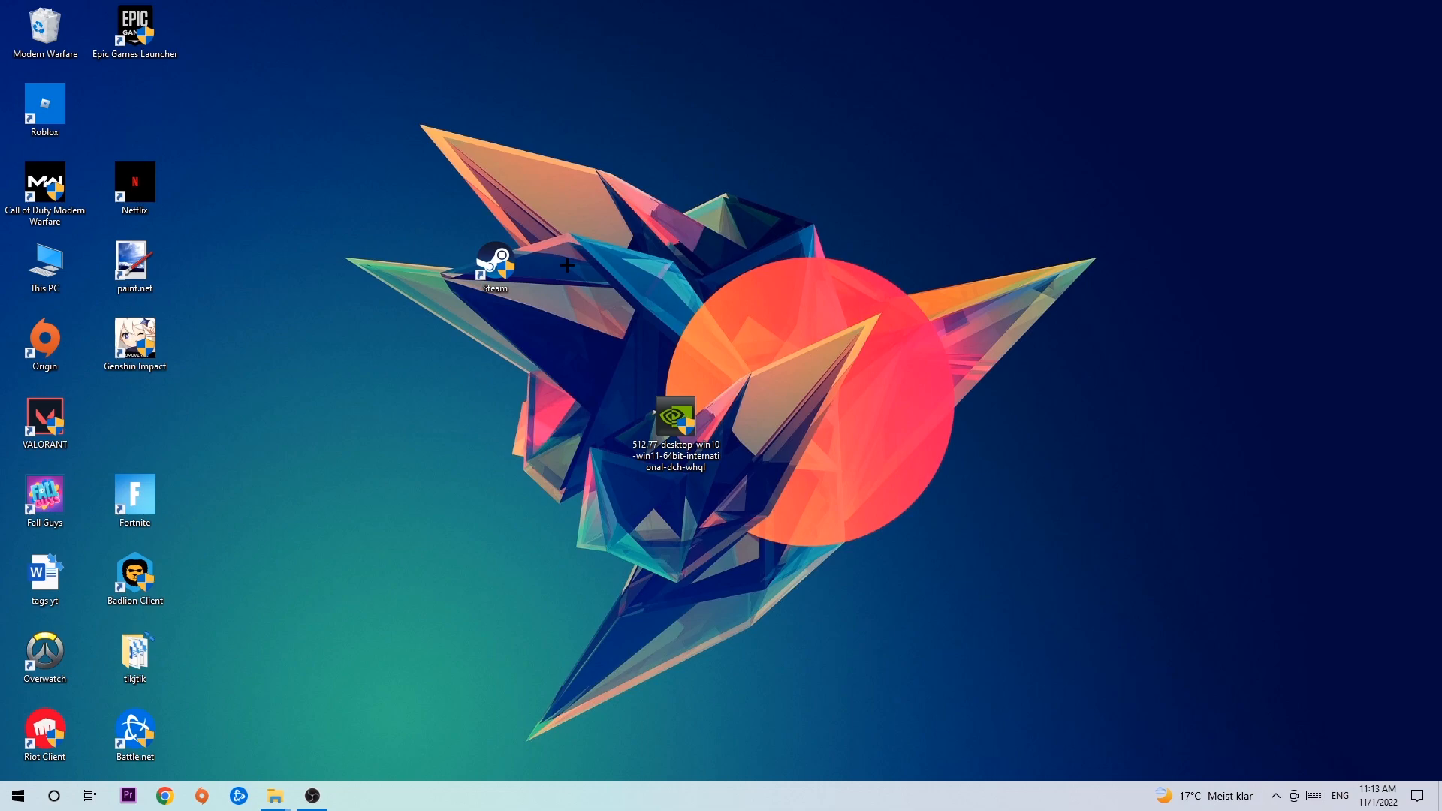
pyautogui.moveTo(1350, 775)
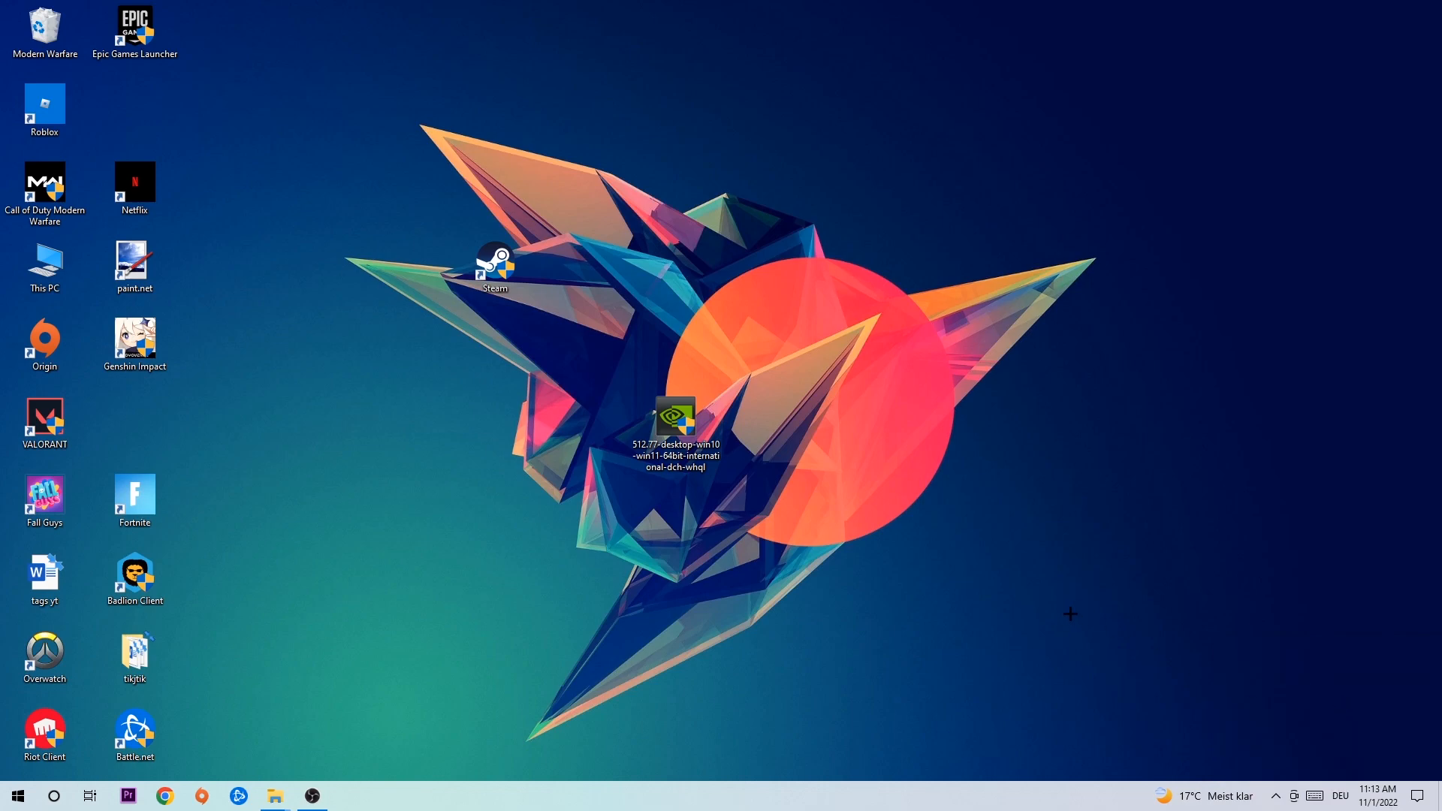
pyautogui.moveTo(1004, 585)
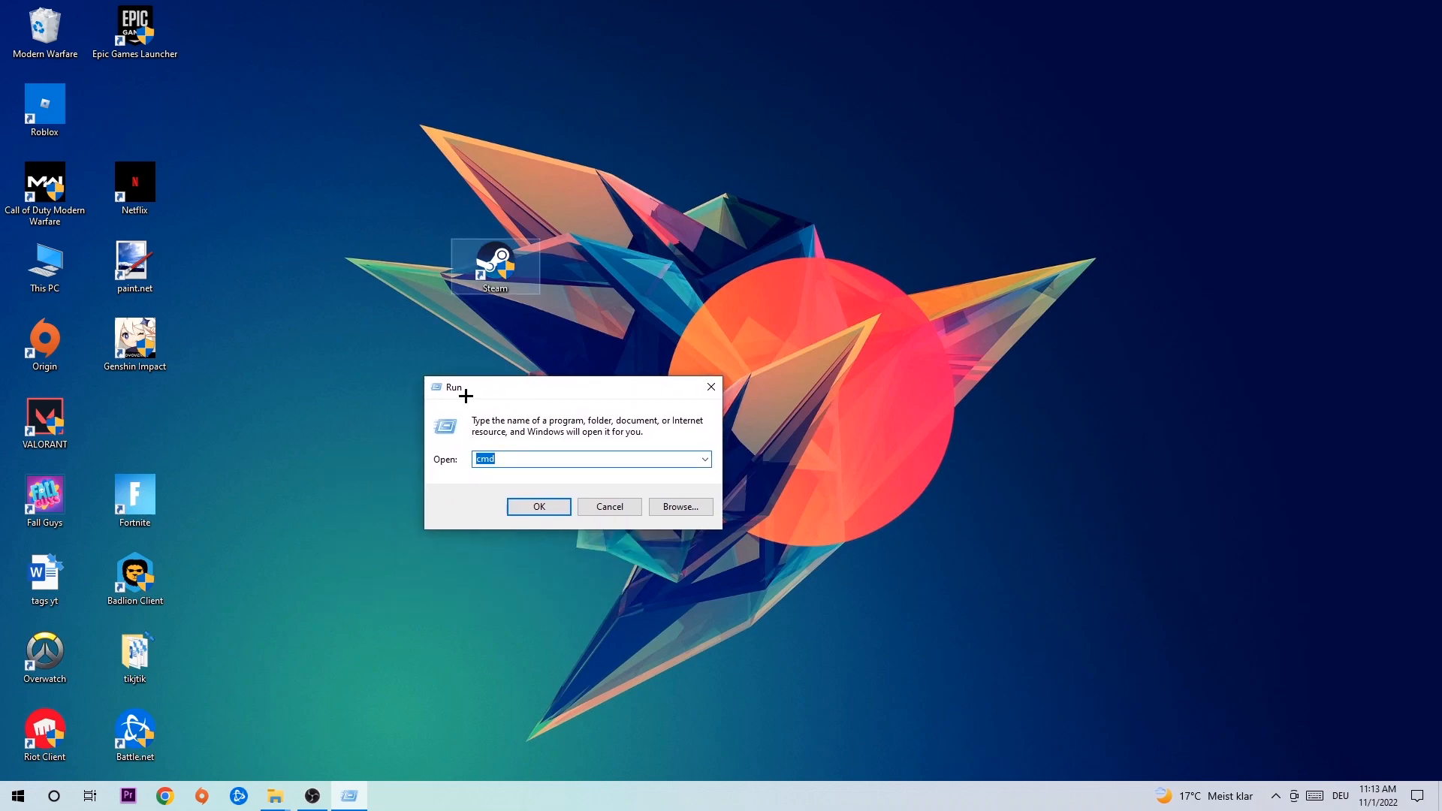
pyautogui.moveTo(499, 448)
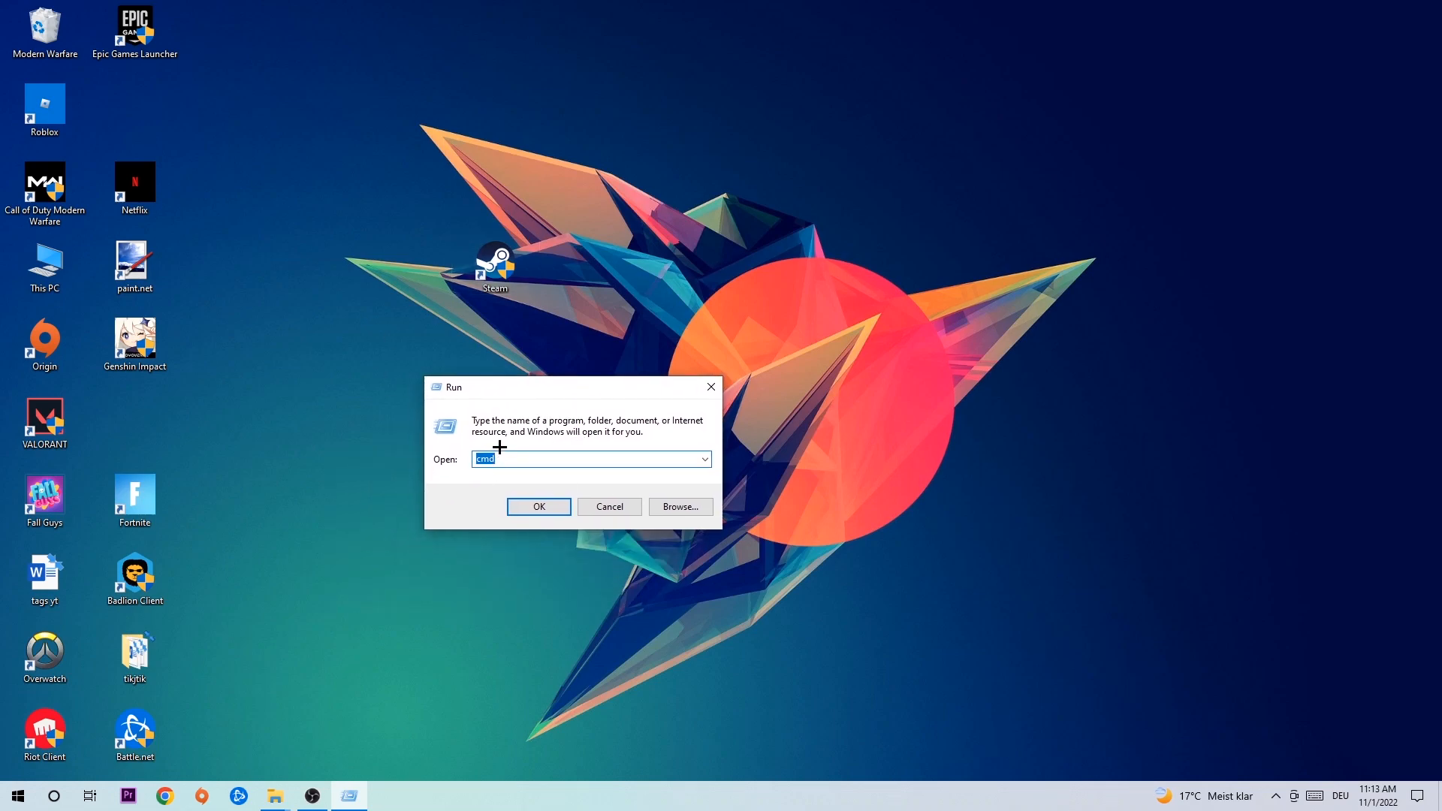
pyautogui.moveTo(539, 506)
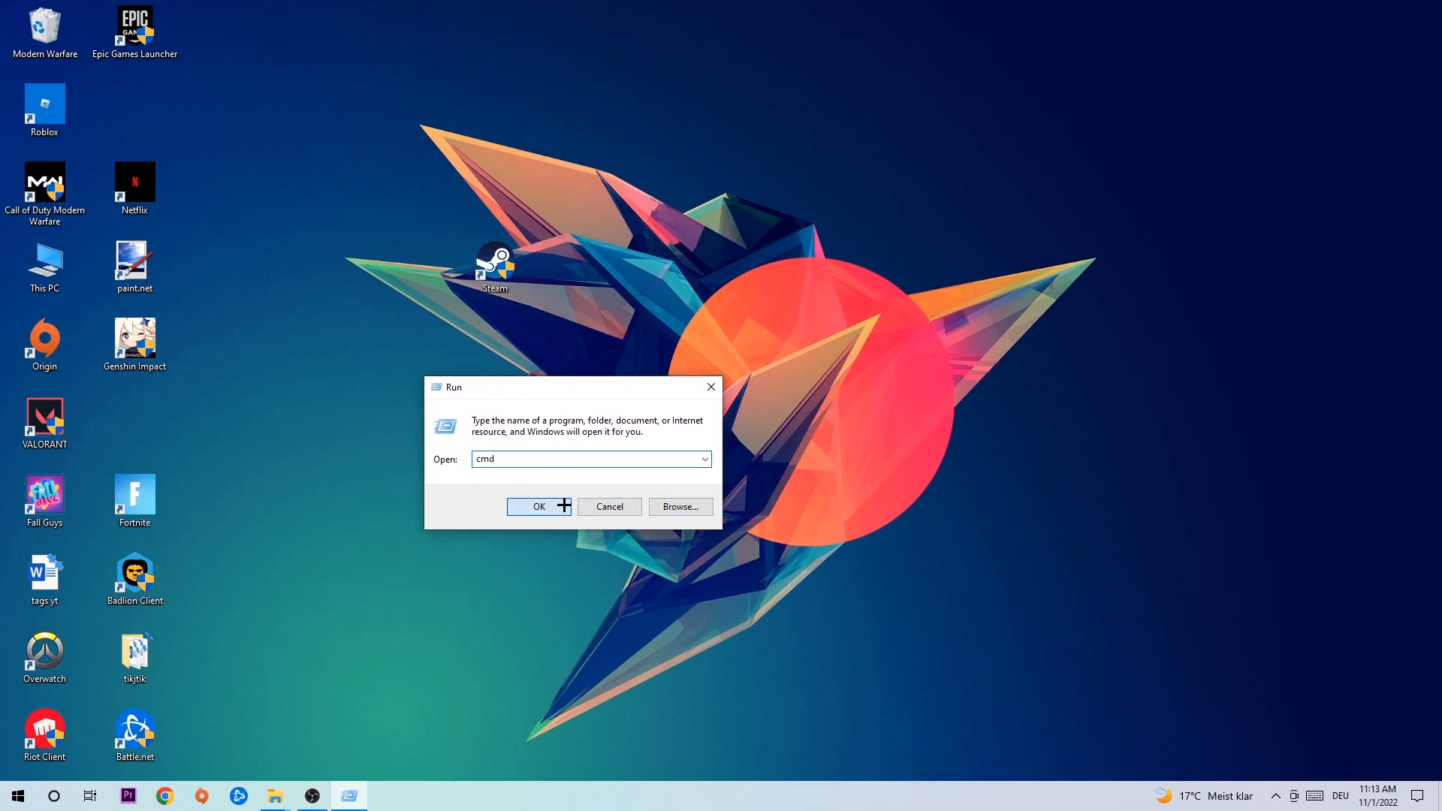
# Step: Run ipconfig /flushdns in Command Prompt to clear the DNS cache, then close the console
pyautogui.click(537, 506)
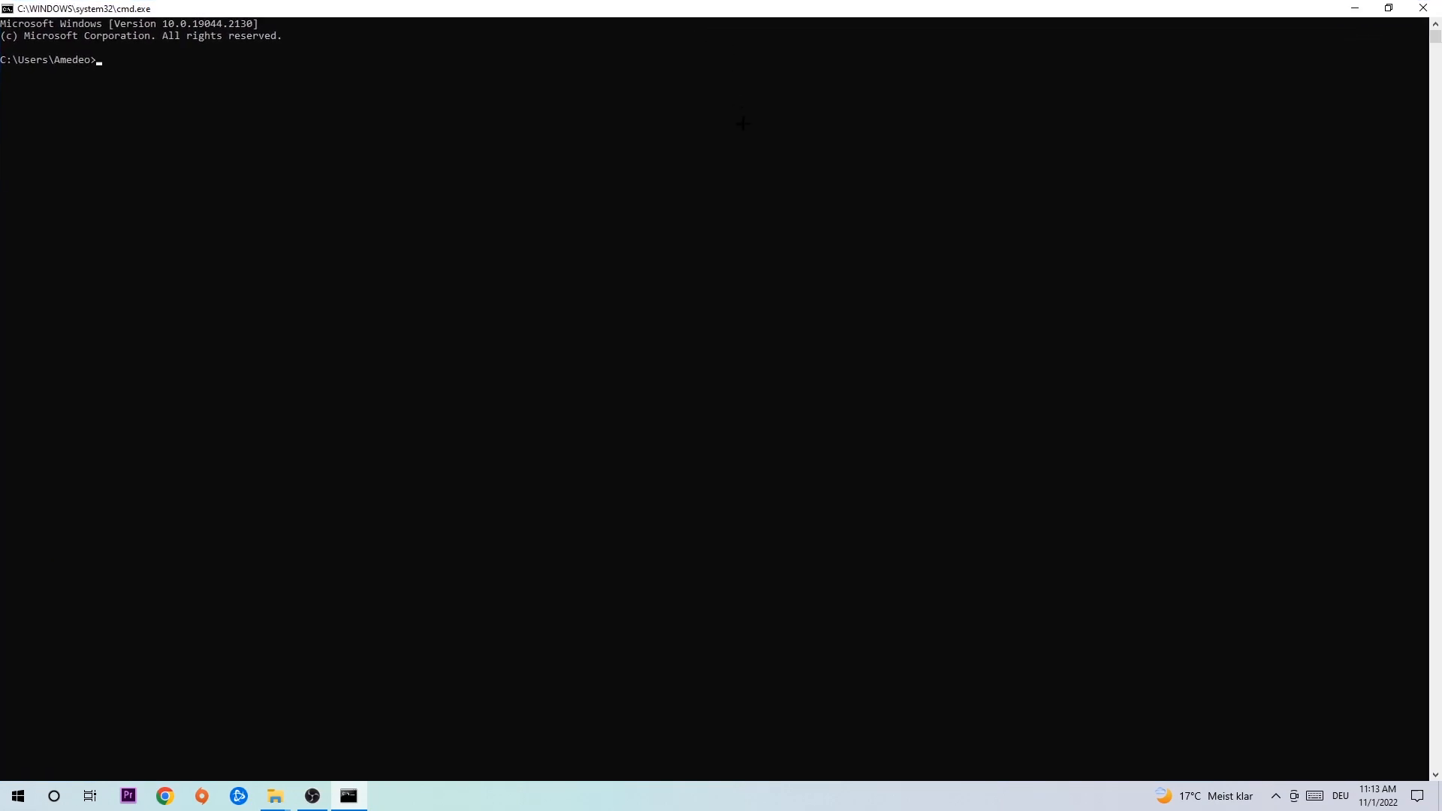
pyautogui.write('ipconfig')
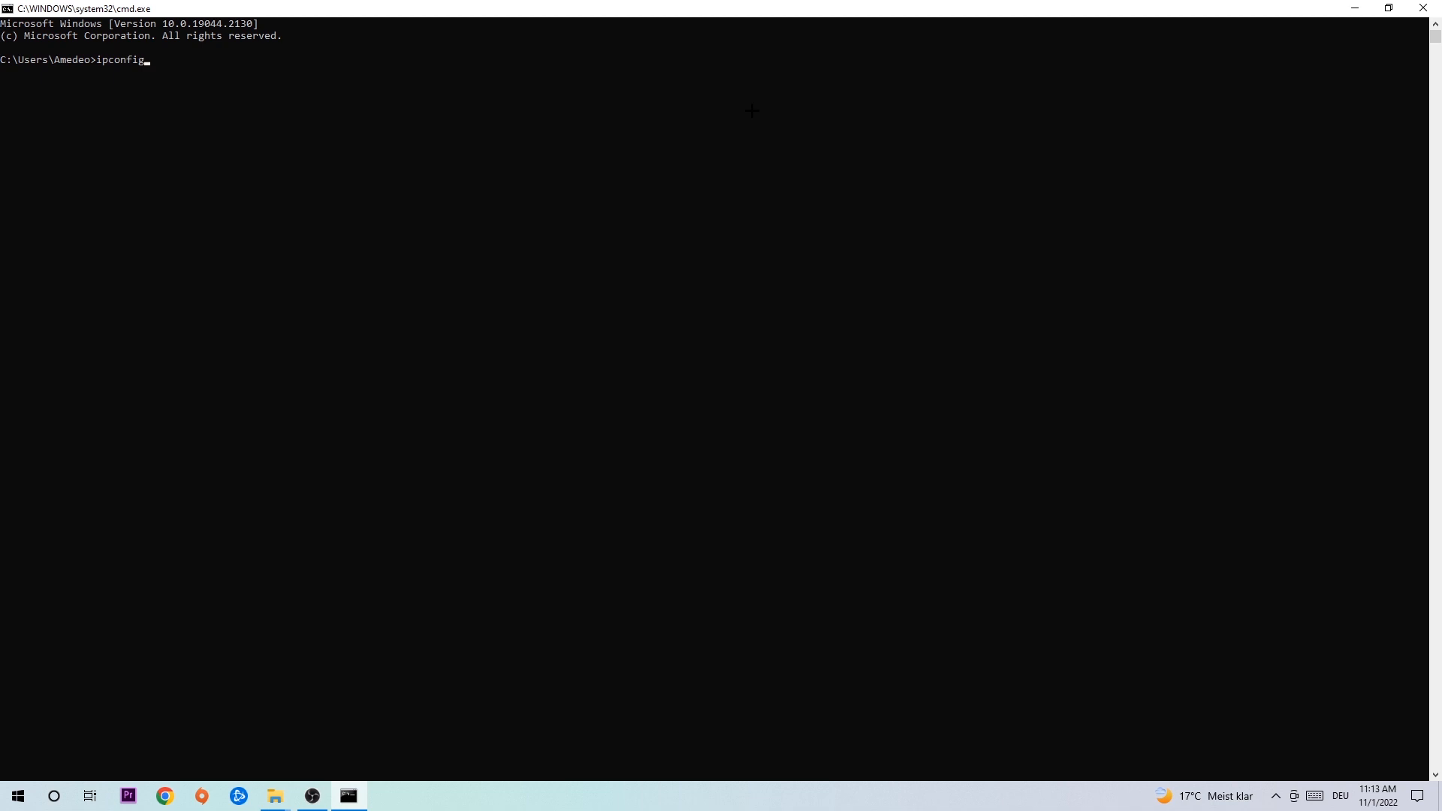
pyautogui.write('/fk')
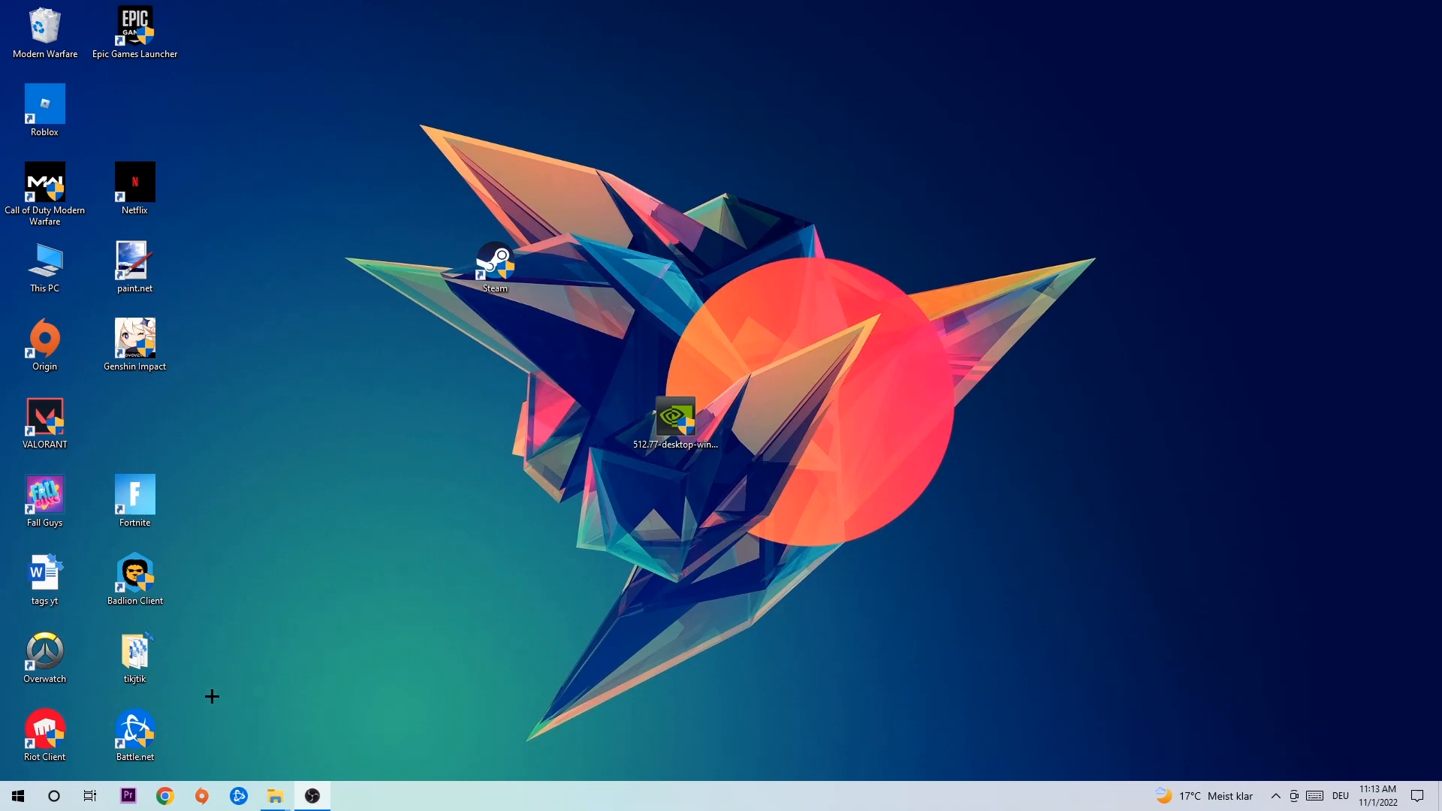
# Step: Reach the Network & Internet Status page in Windows Settings from the Start menu
pyautogui.click(17, 796)
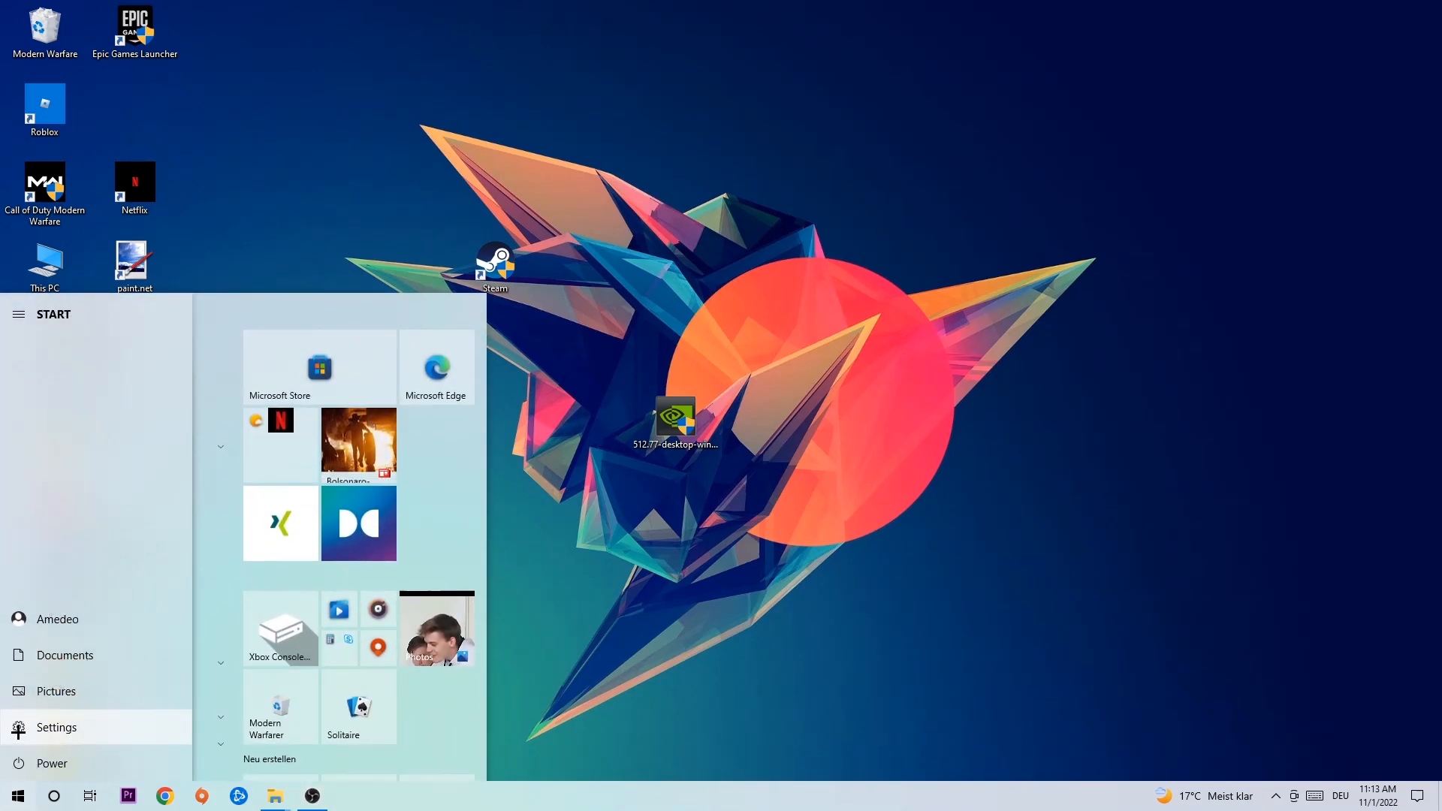
pyautogui.click(55, 727)
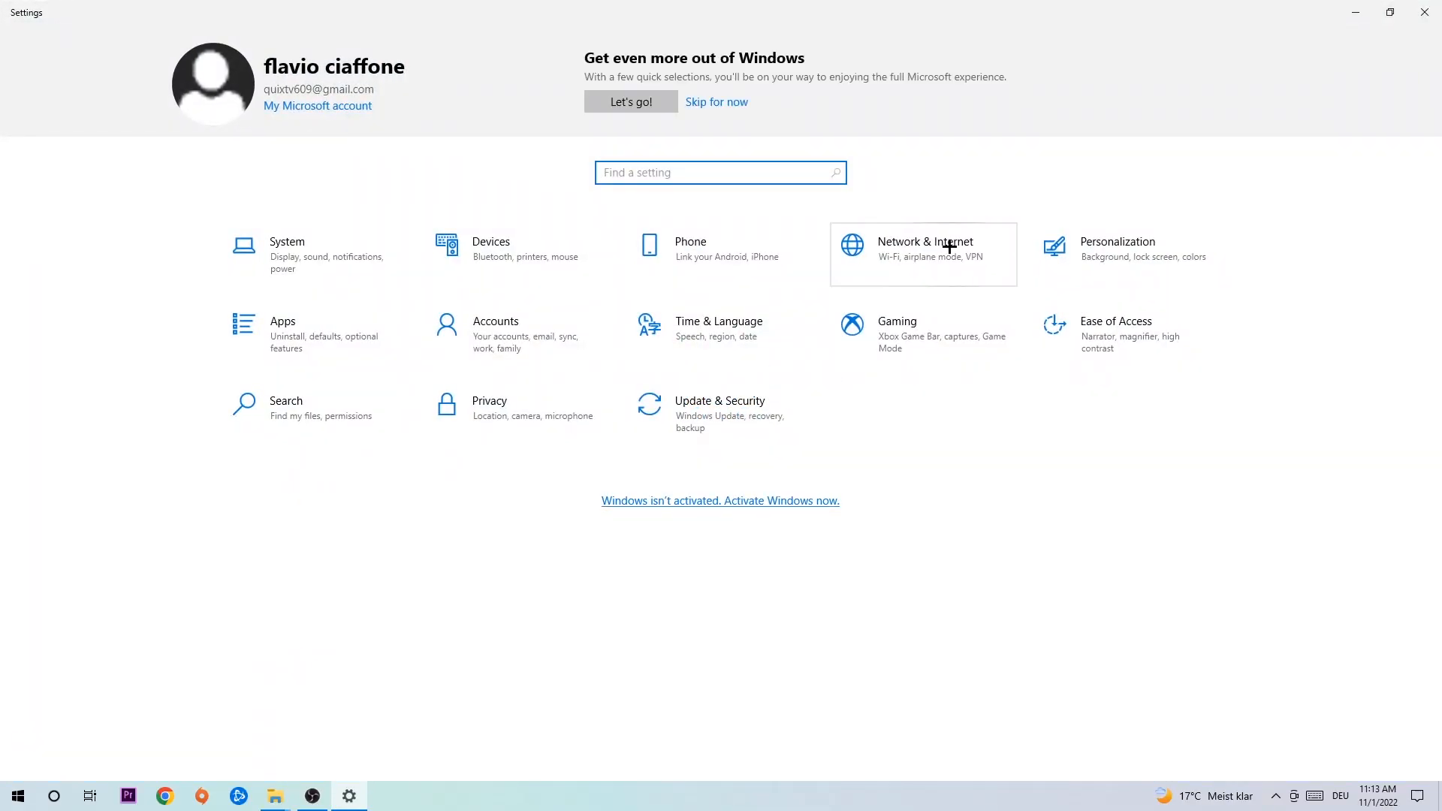
pyautogui.click(924, 248)
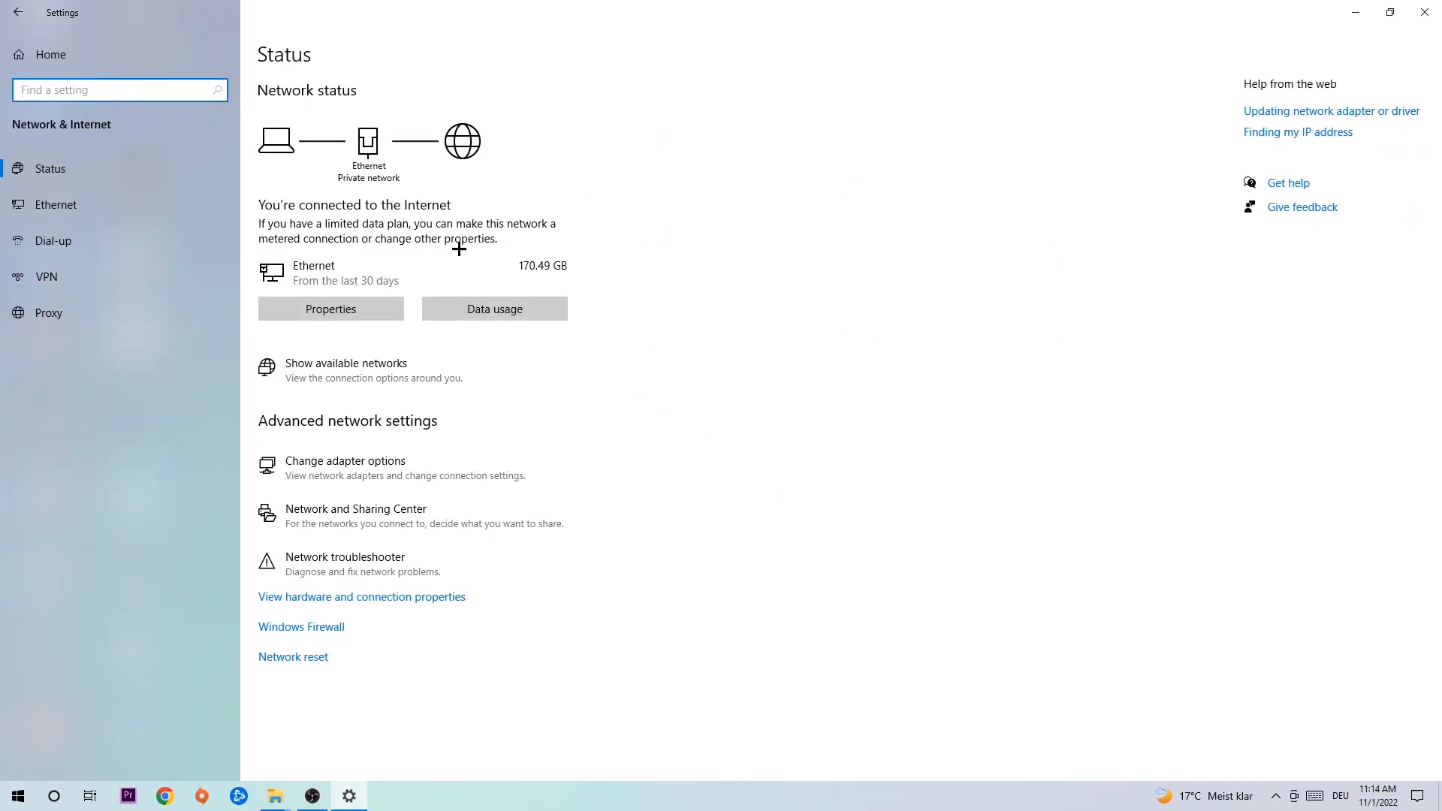
pyautogui.moveTo(383, 564)
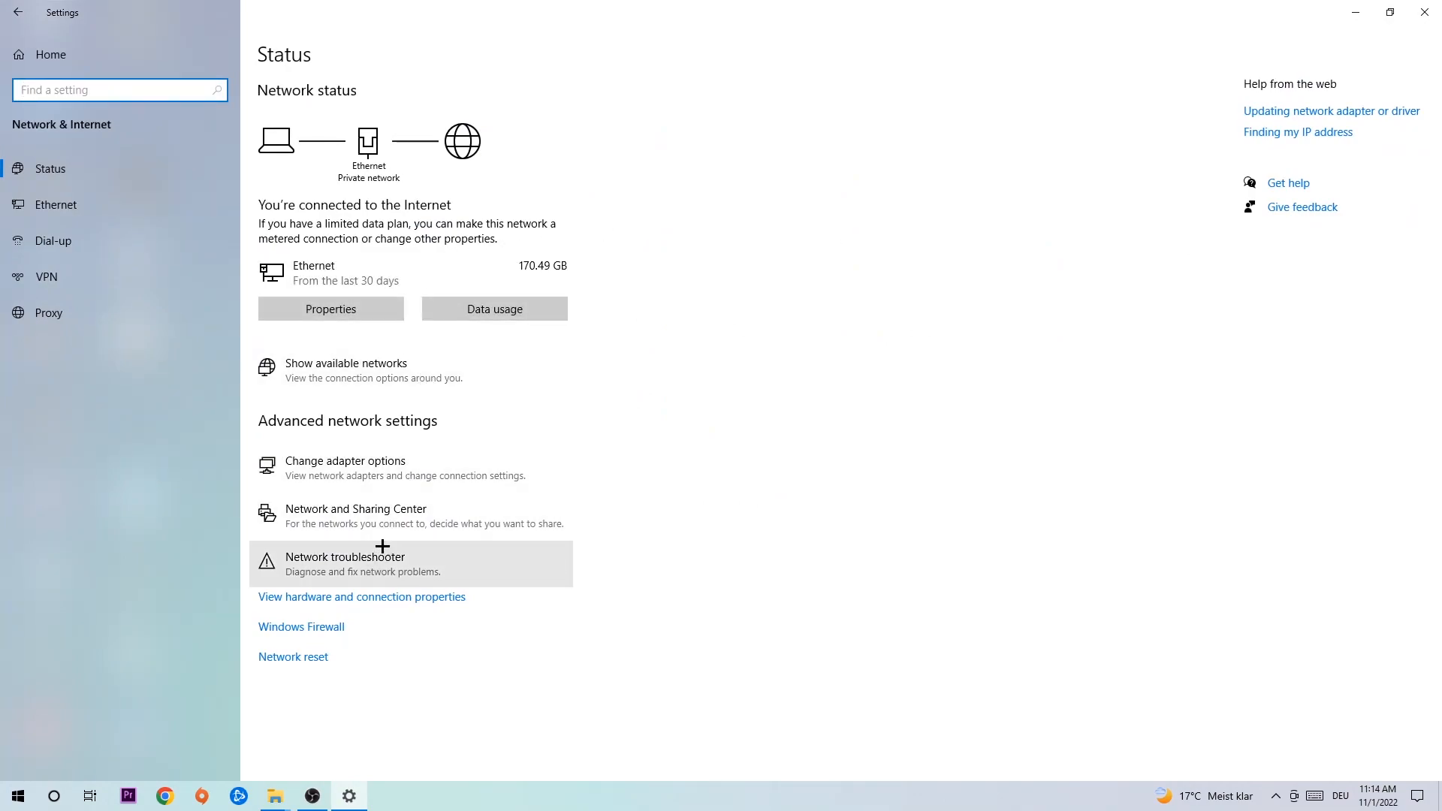
pyautogui.moveTo(397, 563)
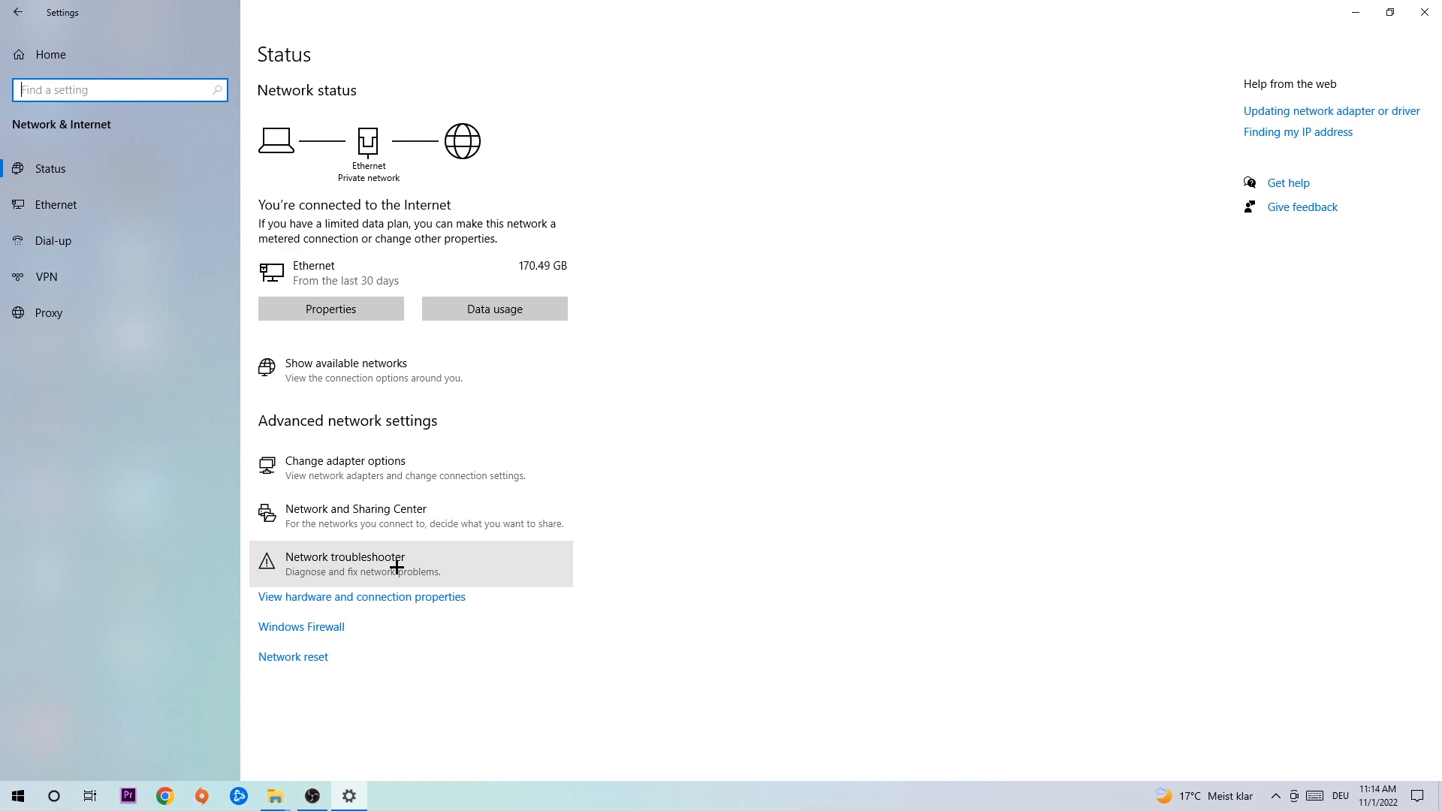
pyautogui.moveTo(438, 512)
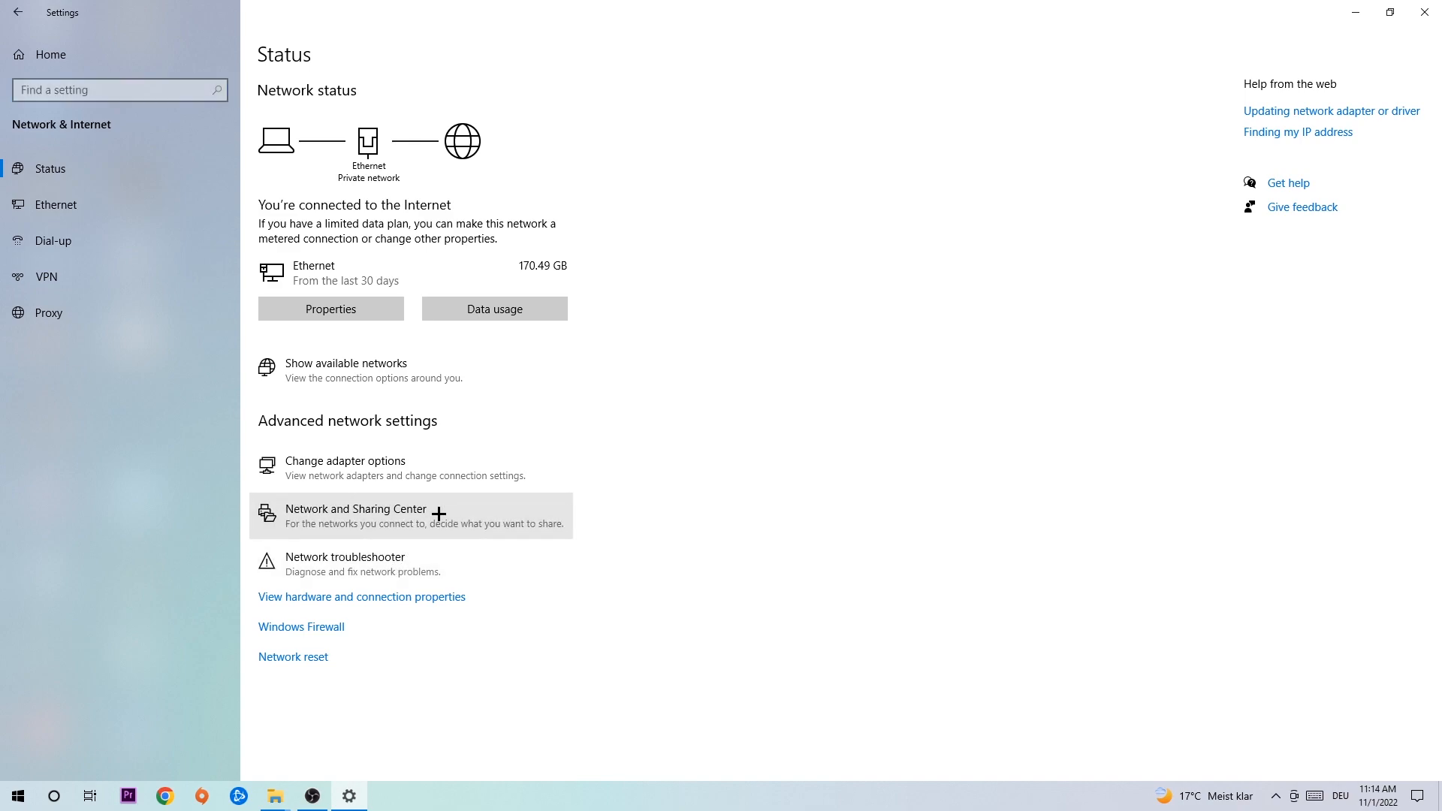
# Step: Show the Ethernet connection's status from the Network and Sharing Center
pyautogui.click(355, 515)
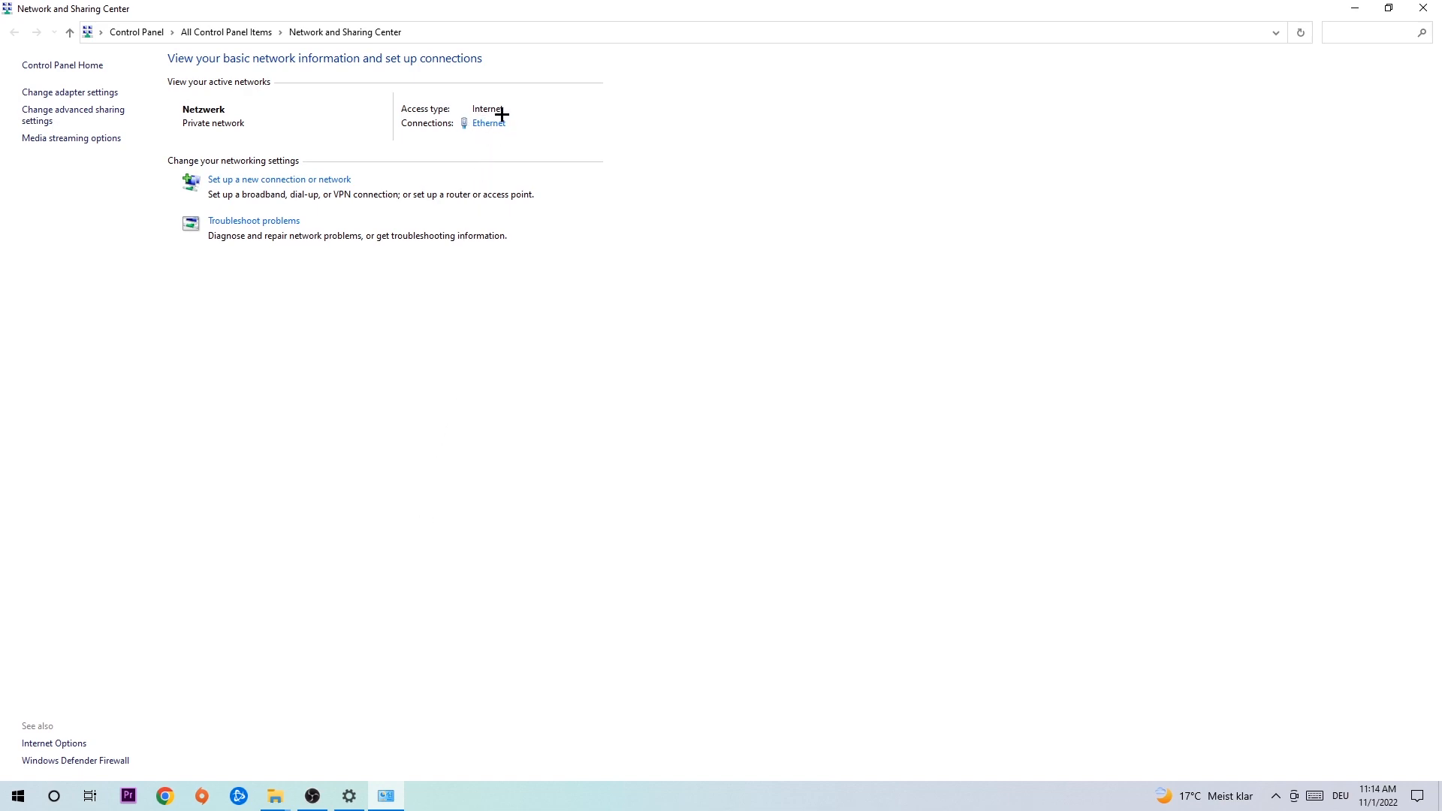
pyautogui.moveTo(487, 123)
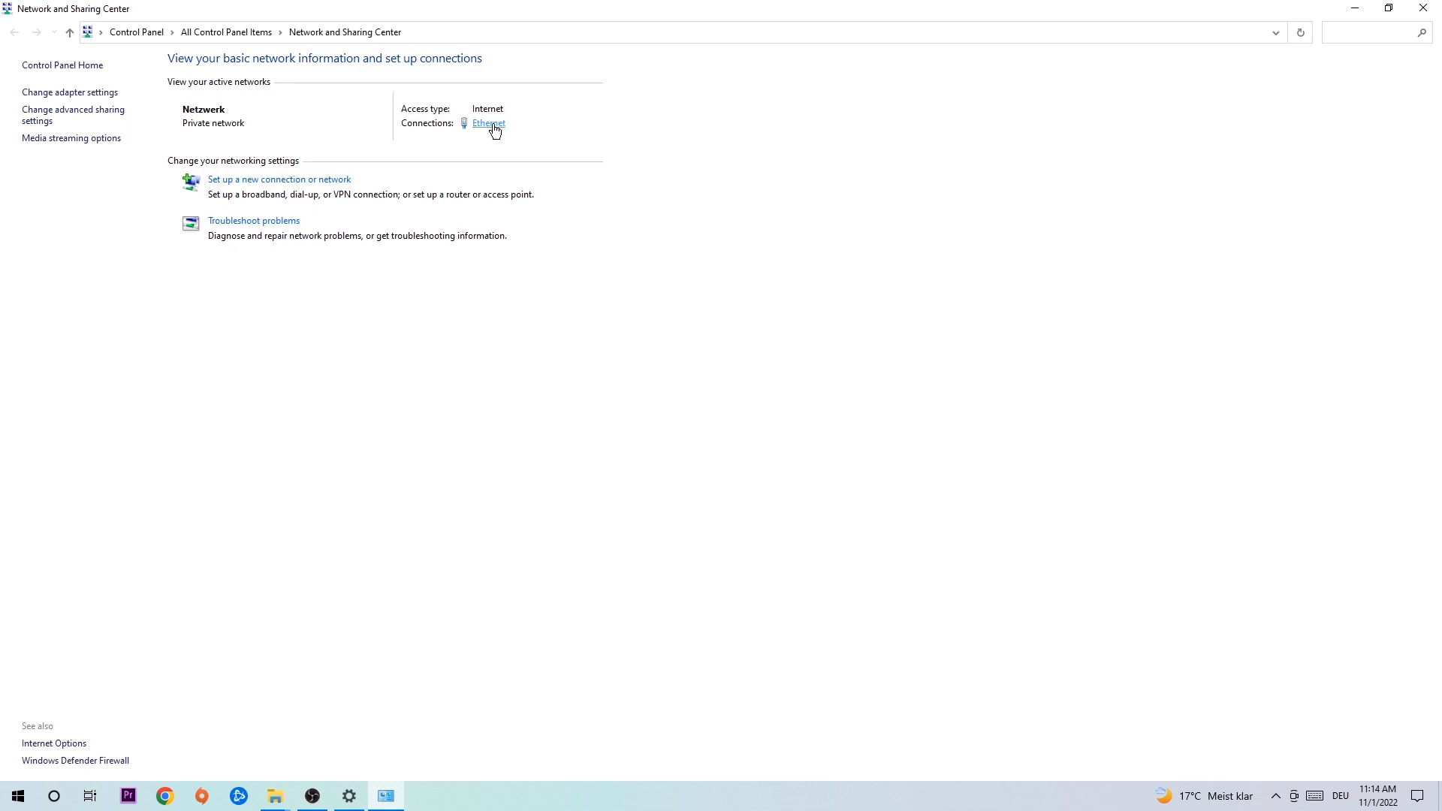
pyautogui.click(488, 124)
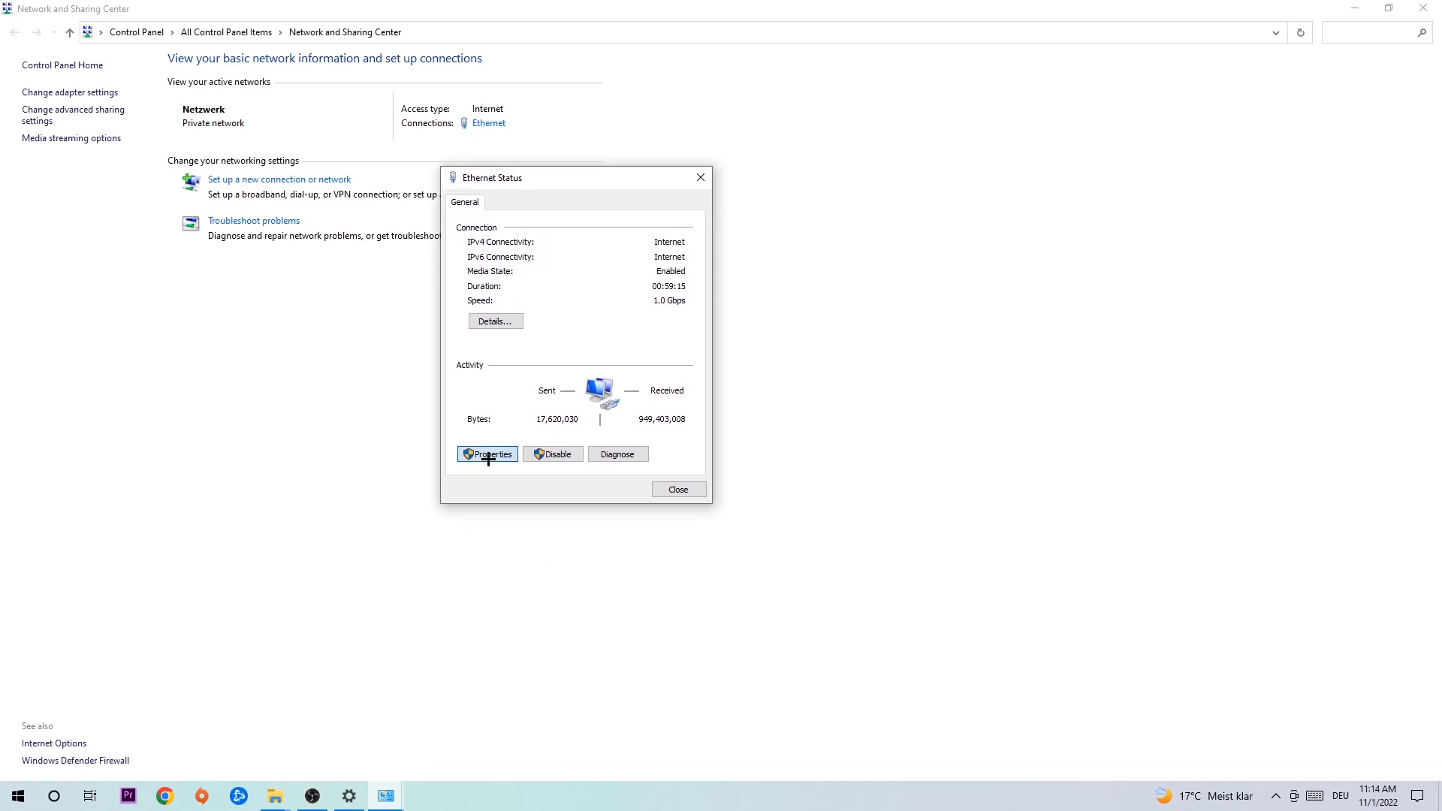
# Step: Set the Ethernet IPv4 properties to use manually specified DNS server addresses and confirm with OK
pyautogui.click(487, 454)
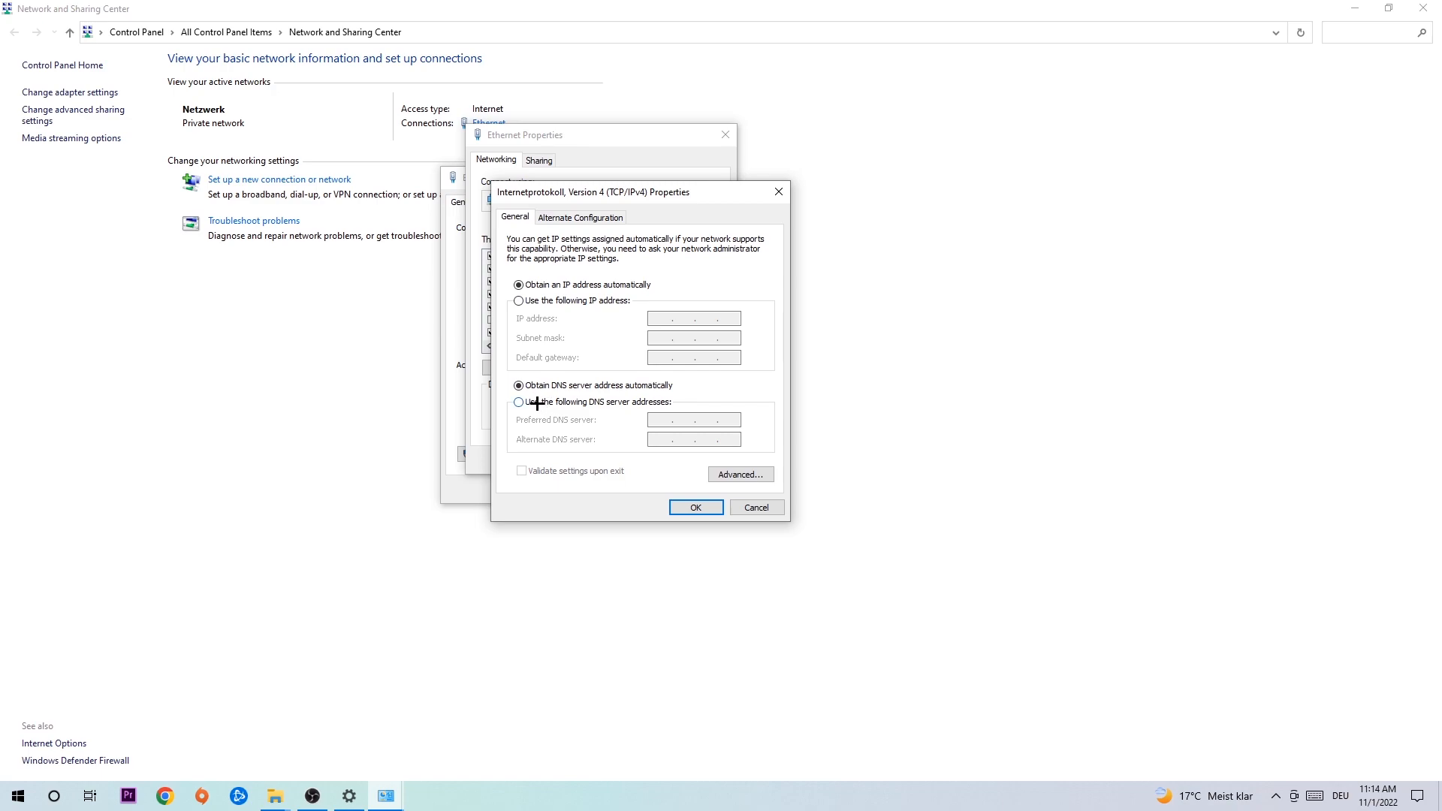
pyautogui.click(520, 402)
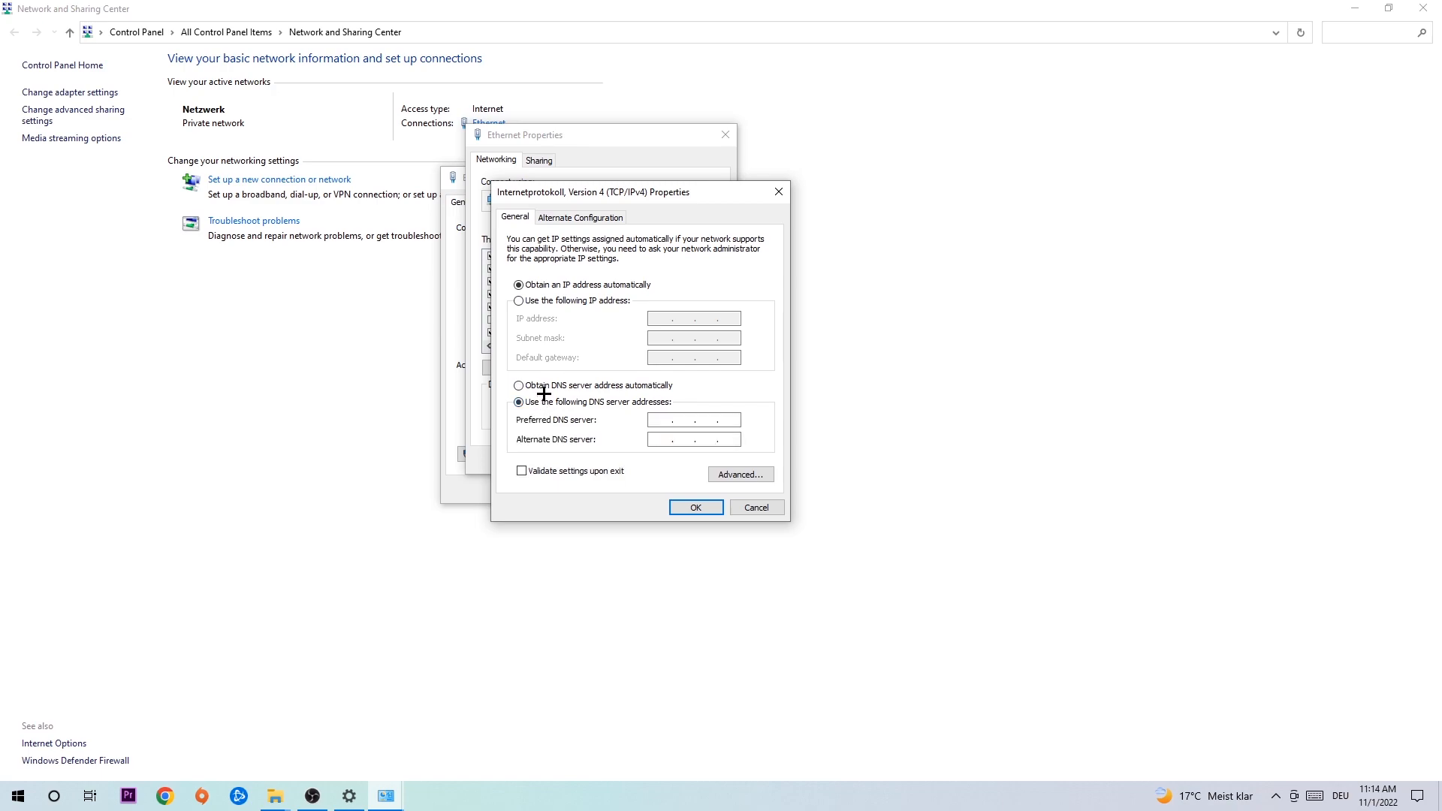
pyautogui.click(685, 420)
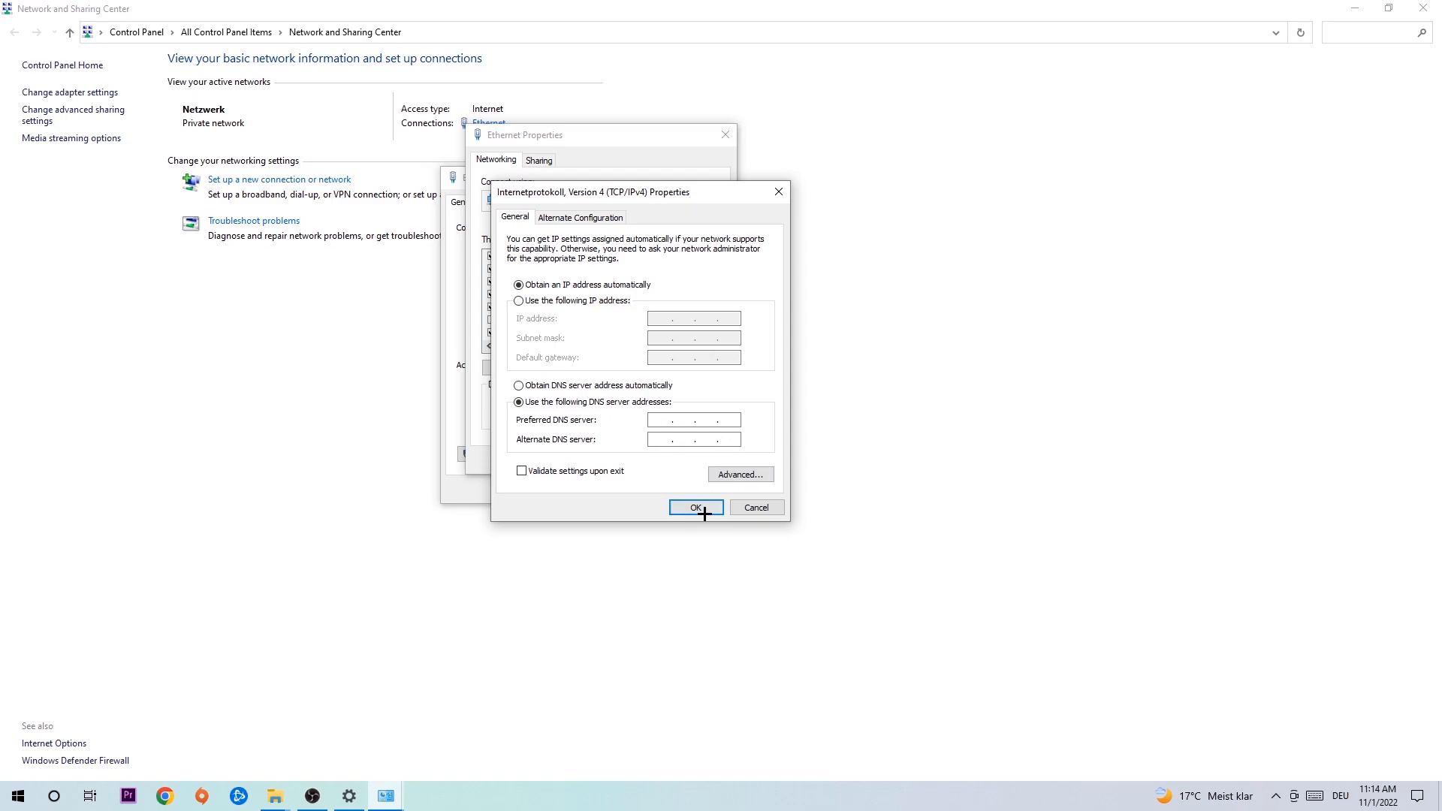
pyautogui.click(695, 507)
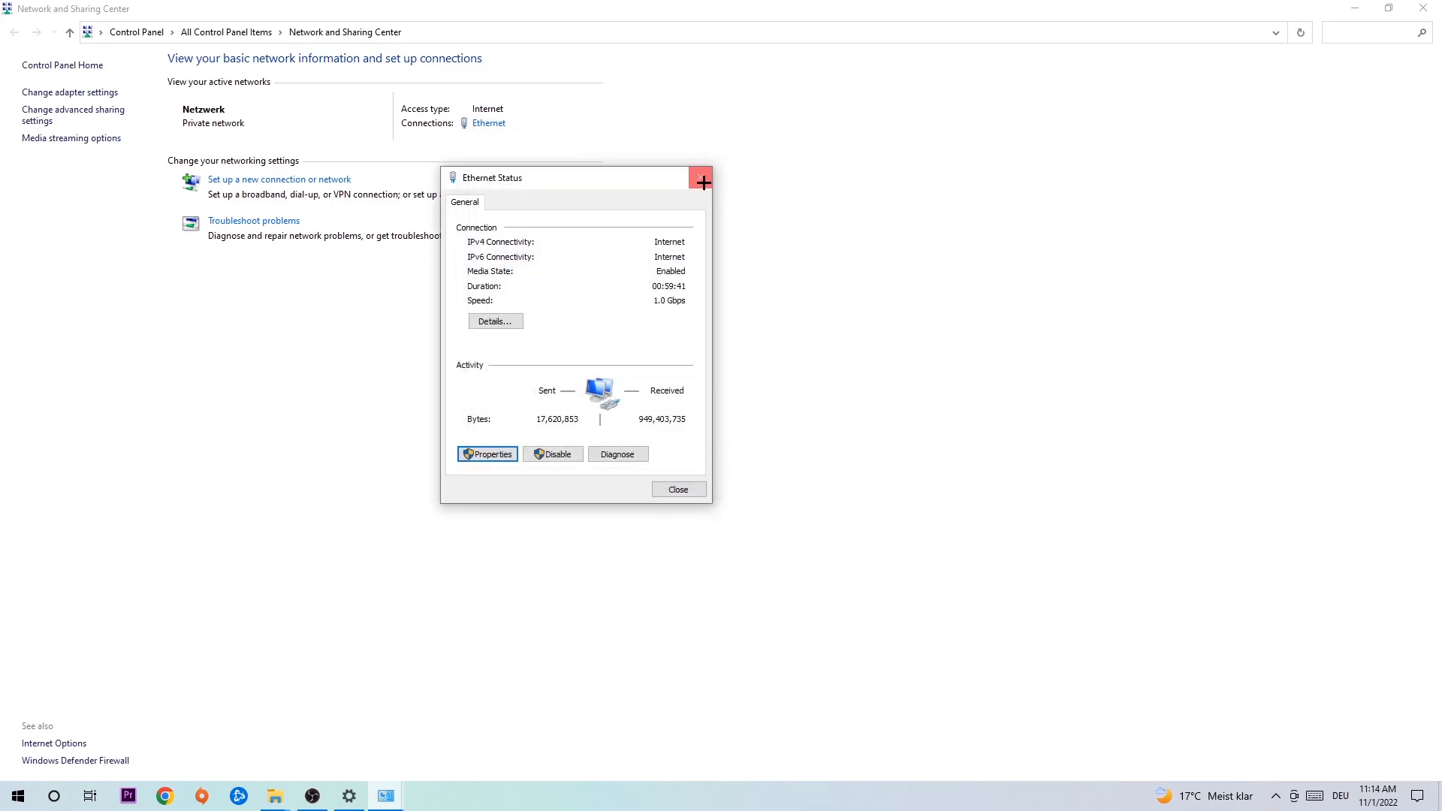